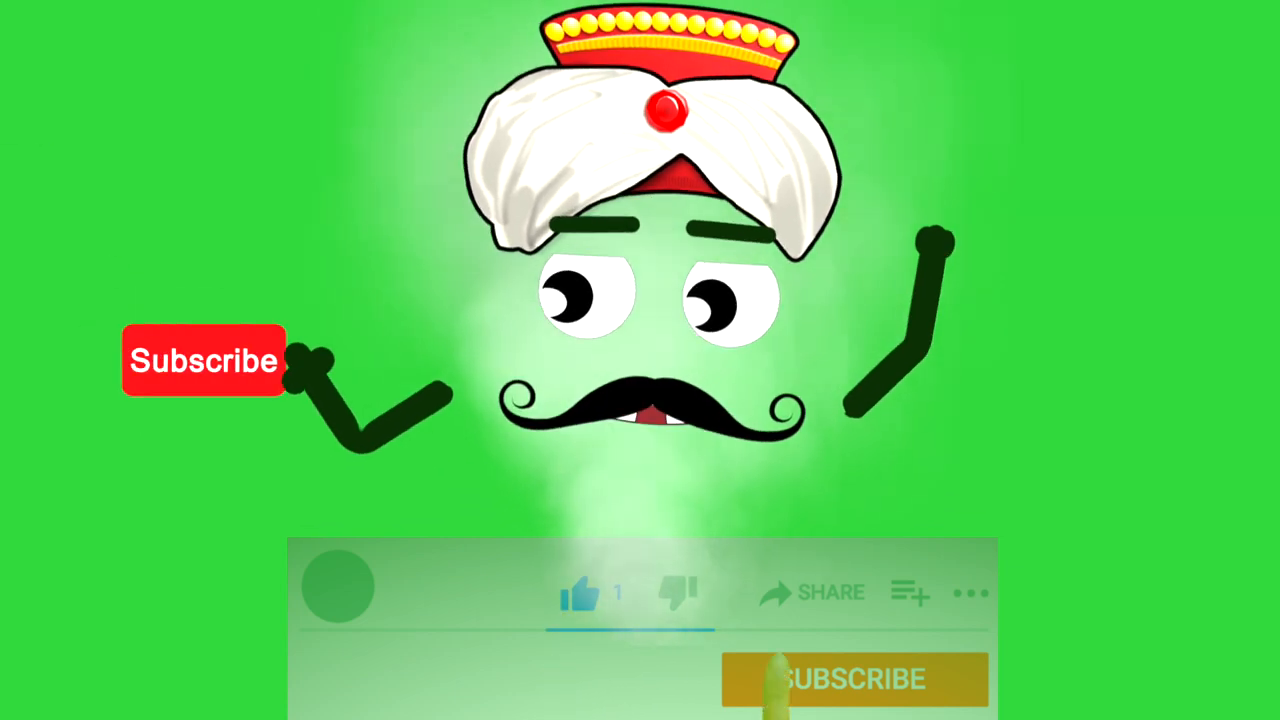
- Subscribe to the channel under the genie clip so it reads SUBSCRIBED with the bell icon
click(852, 678)
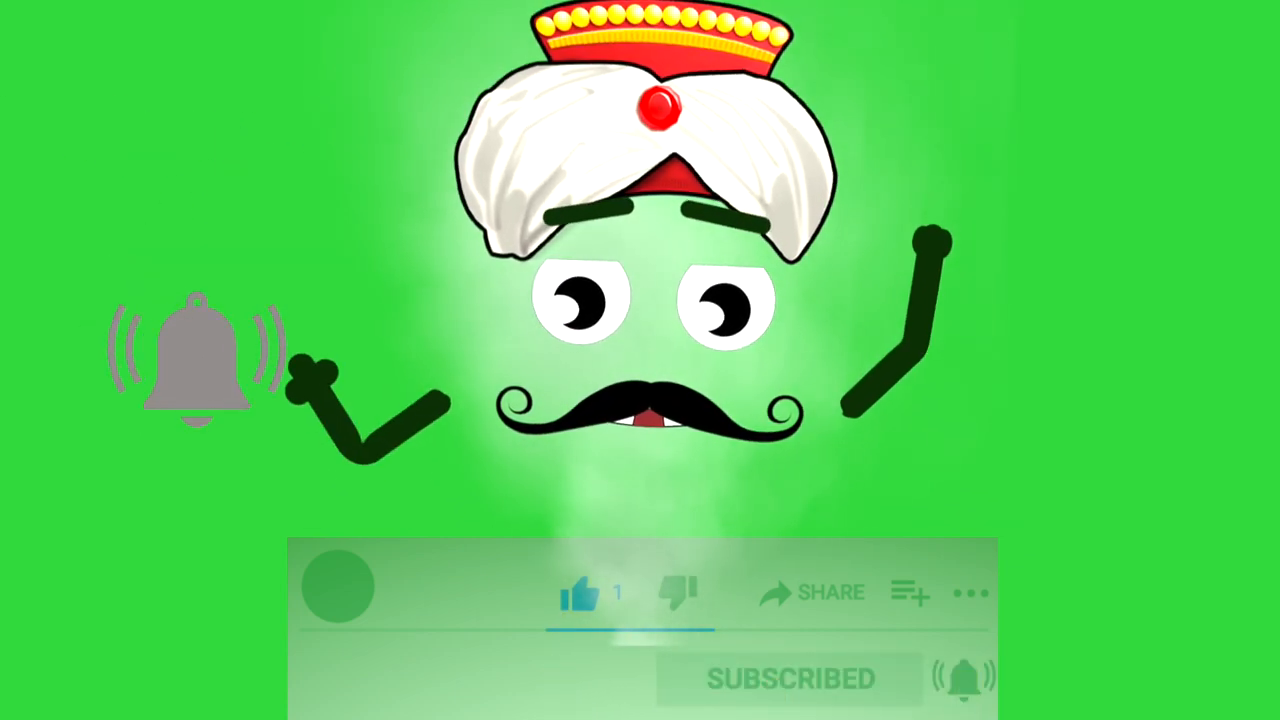